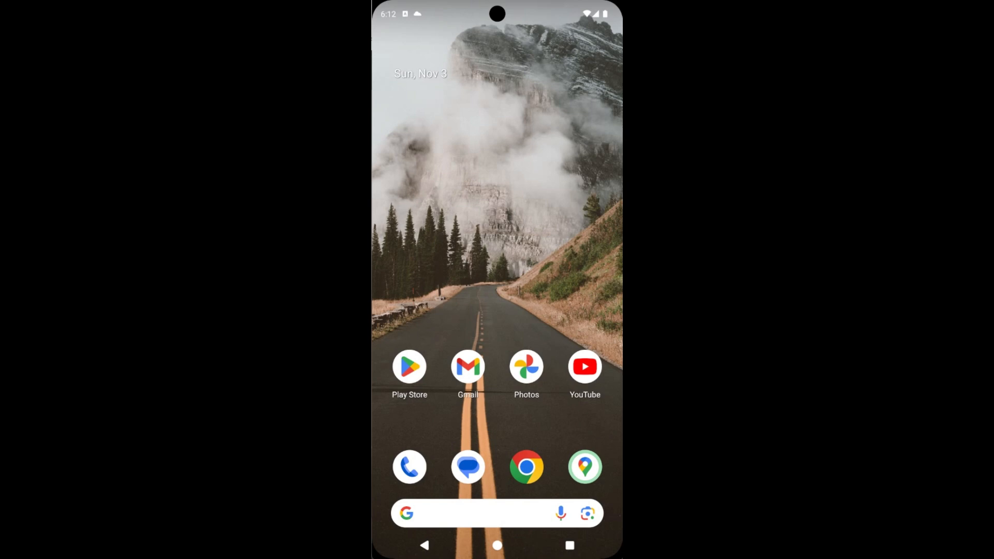
- Launch Google Maps from the home screen dock to show the Mountain View map
left_click(584, 466)
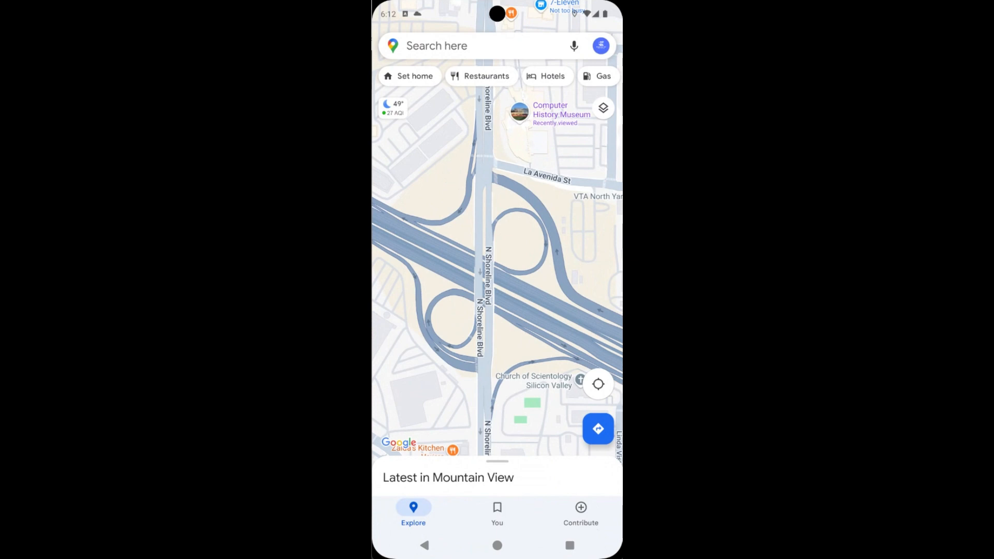
- Open the layers panel showing map types and map details
left_click(602, 108)
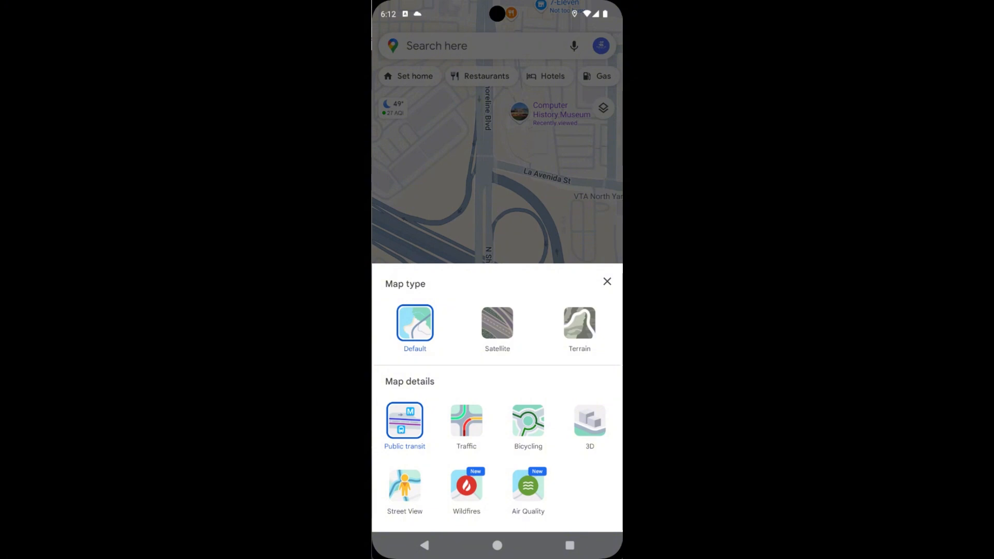
- Enable the Traffic map detail and close the layers panel
left_click(466, 422)
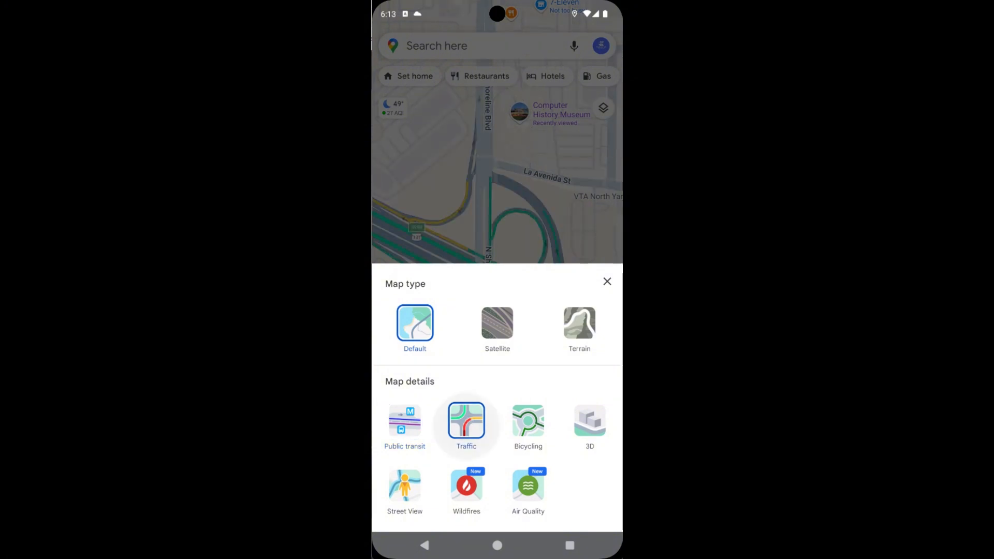
left_click(466, 422)
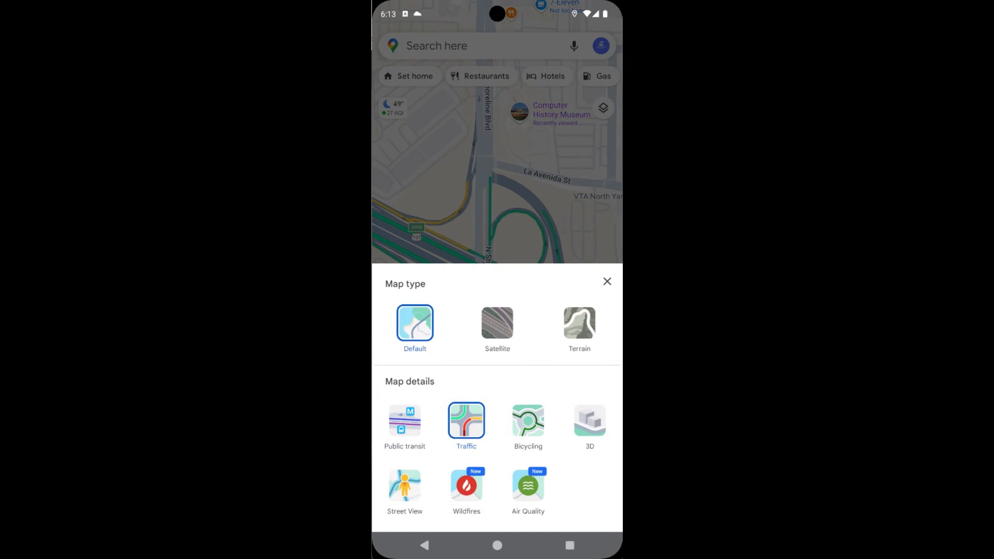
left_click(606, 280)
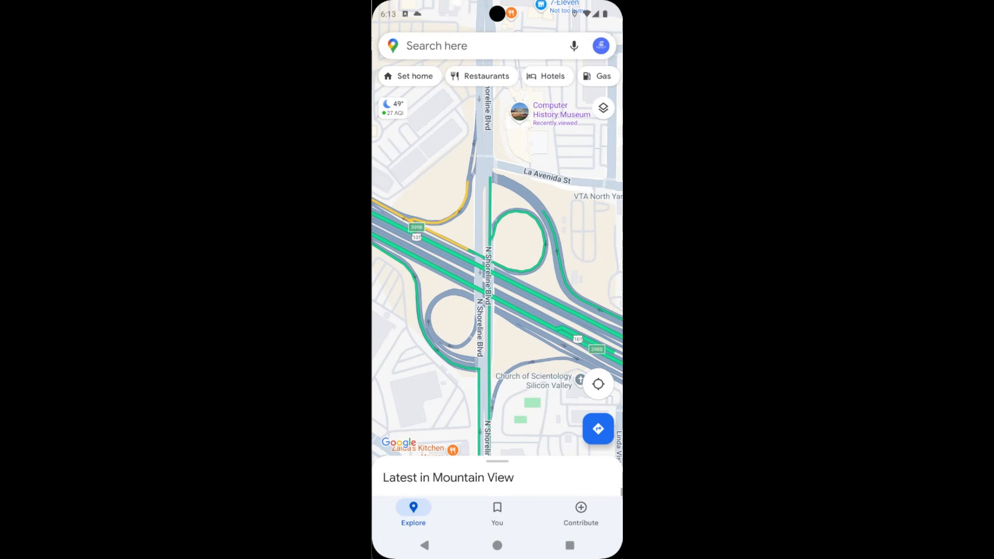